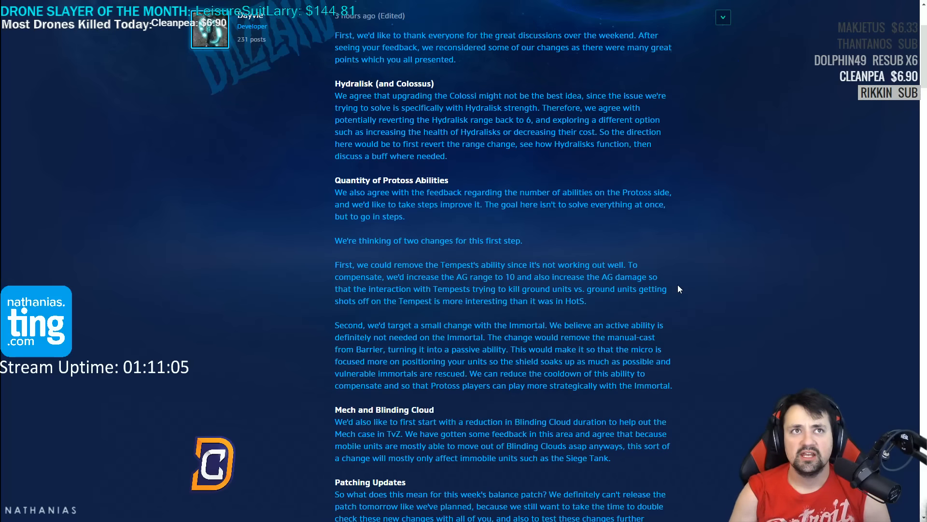
{"action": "scroll", "scroll_direction": "up", "scroll_amount": 3}
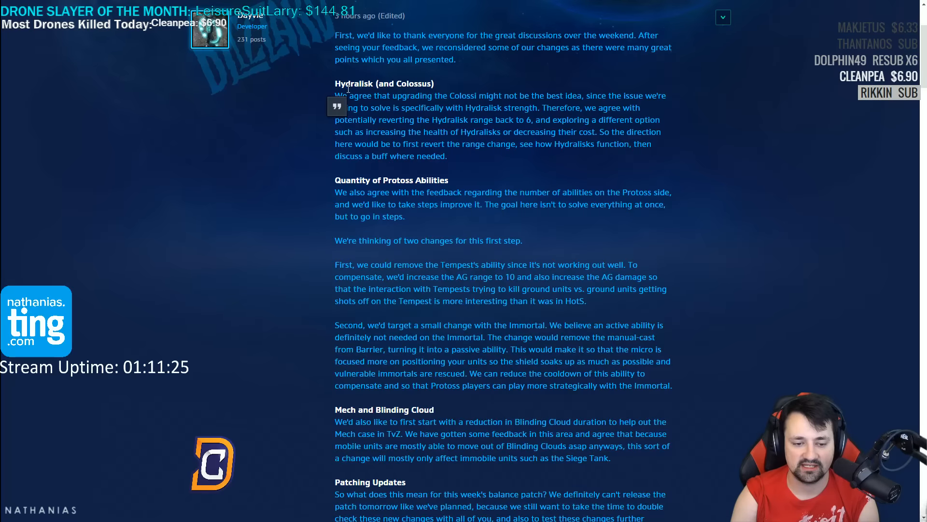
{"action": "mouse_move", "coordinate": [296, 147]}
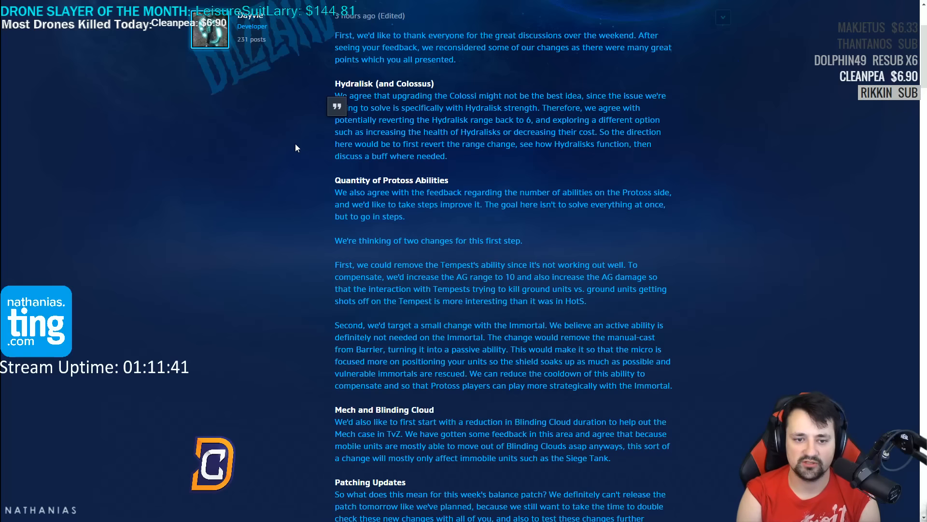
{"action": "mouse_move", "coordinate": [289, 132]}
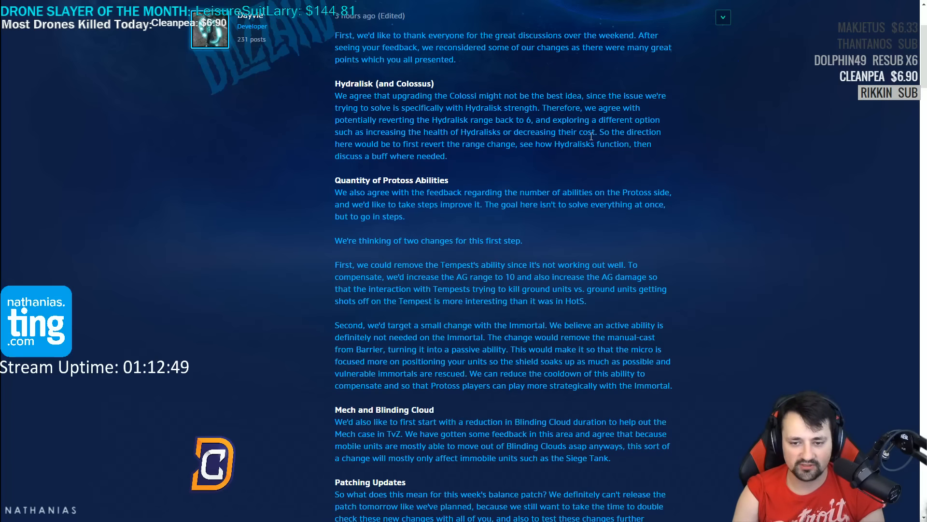
{"action": "mouse_move", "coordinate": [720, 144]}
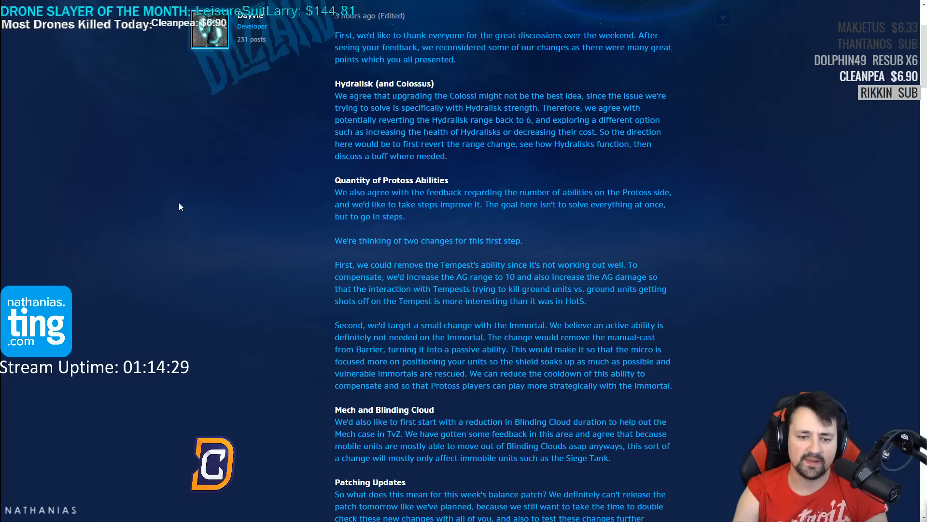
{"action": "mouse_move", "coordinate": [217, 209]}
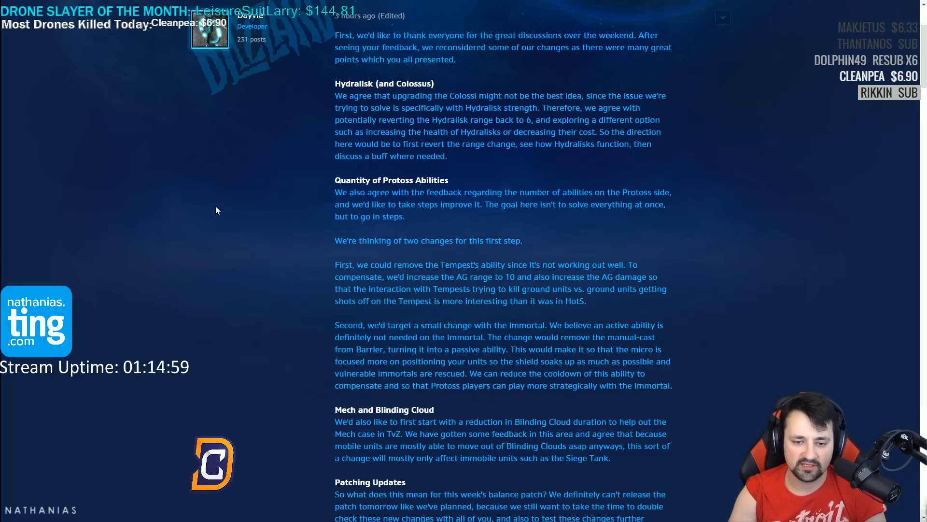
{"action": "scroll", "scroll_direction": "down", "scroll_amount": 3}
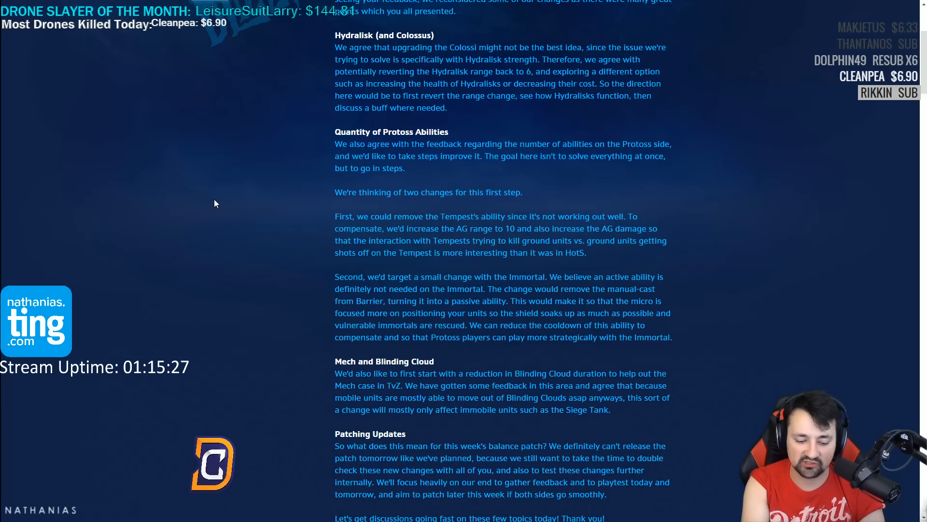
{"action": "mouse_move", "coordinate": [249, 182]}
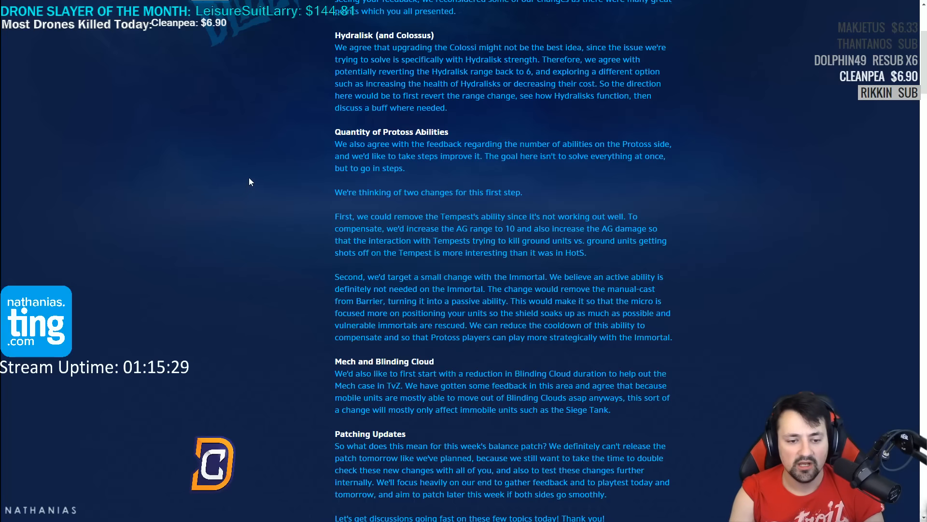
{"action": "scroll", "scroll_direction": "down", "scroll_amount": 3}
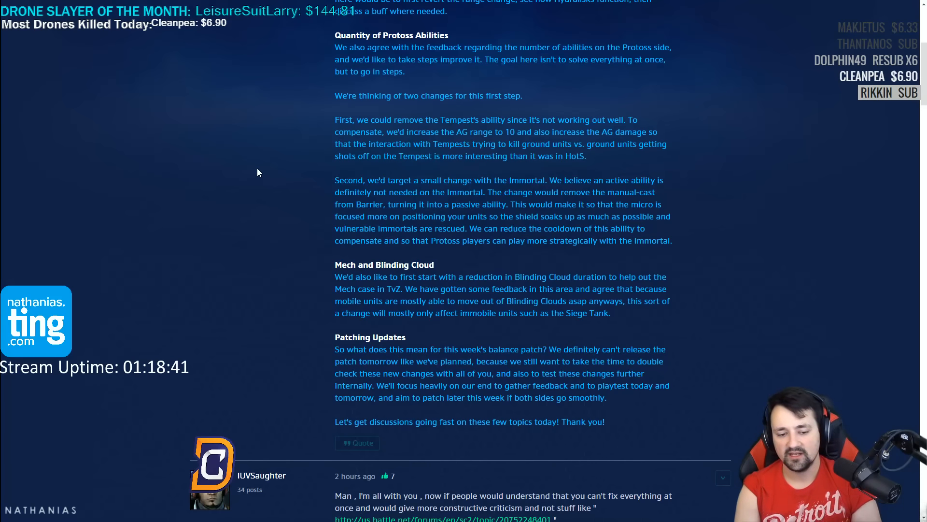
{"action": "scroll", "scroll_direction": "down", "scroll_amount": 3}
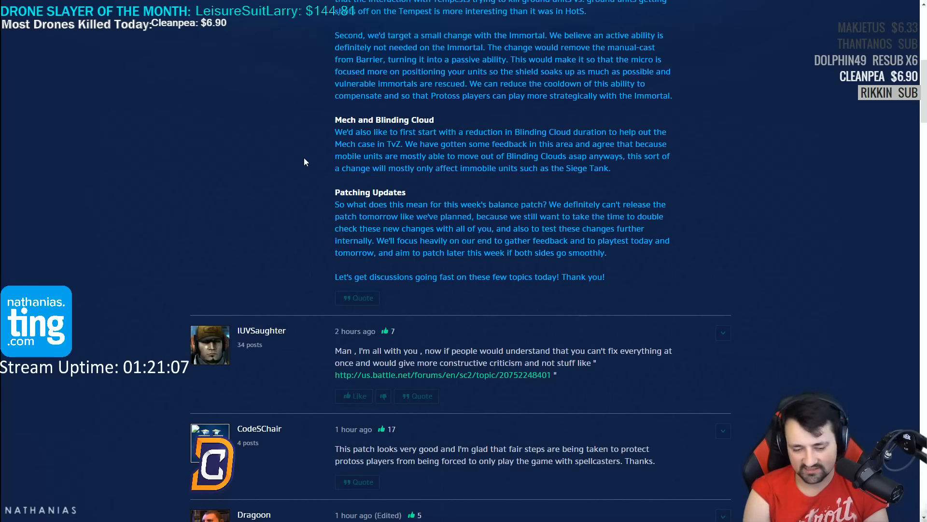
{"action": "mouse_move", "coordinate": [301, 172]}
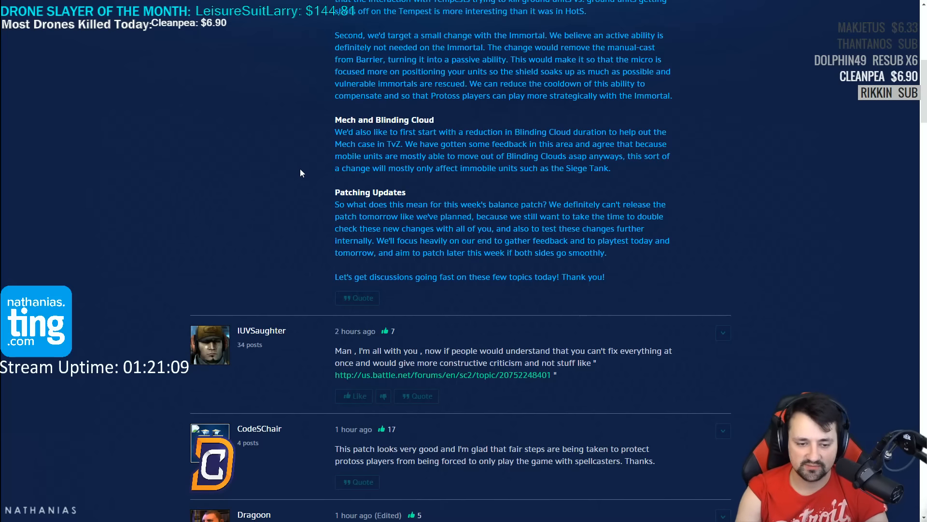
{"action": "scroll", "scroll_direction": "up", "scroll_amount": 3}
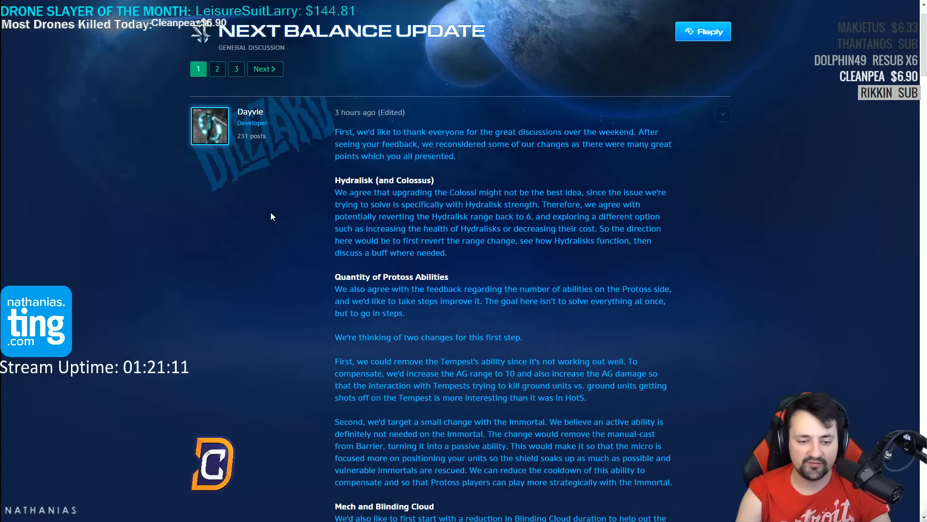
{"action": "scroll", "scroll_direction": "down", "scroll_amount": 3}
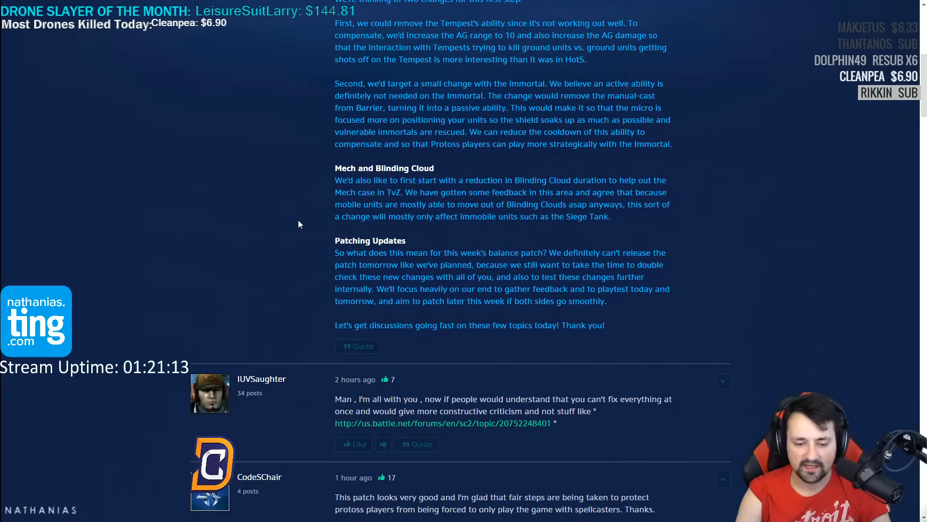
{"action": "scroll", "scroll_direction": "up", "scroll_amount": 3}
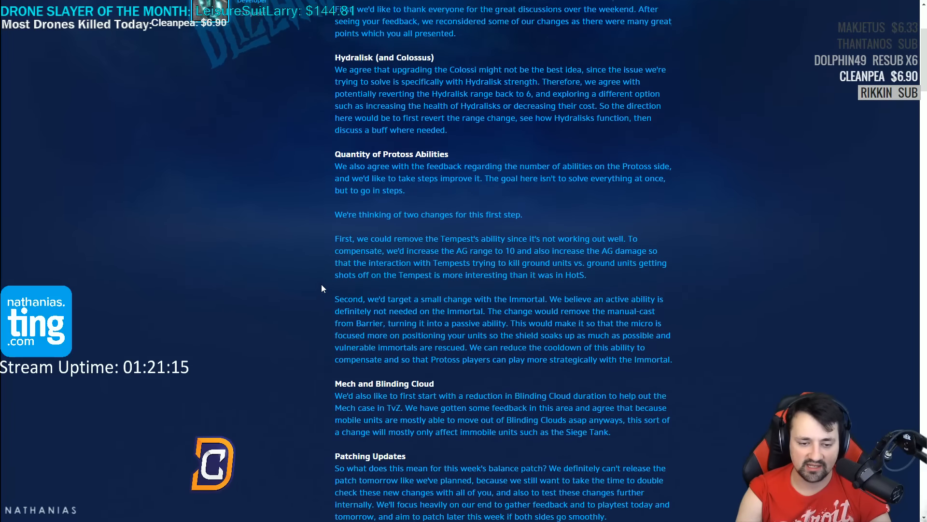
{"action": "scroll", "scroll_direction": "up", "scroll_amount": 3}
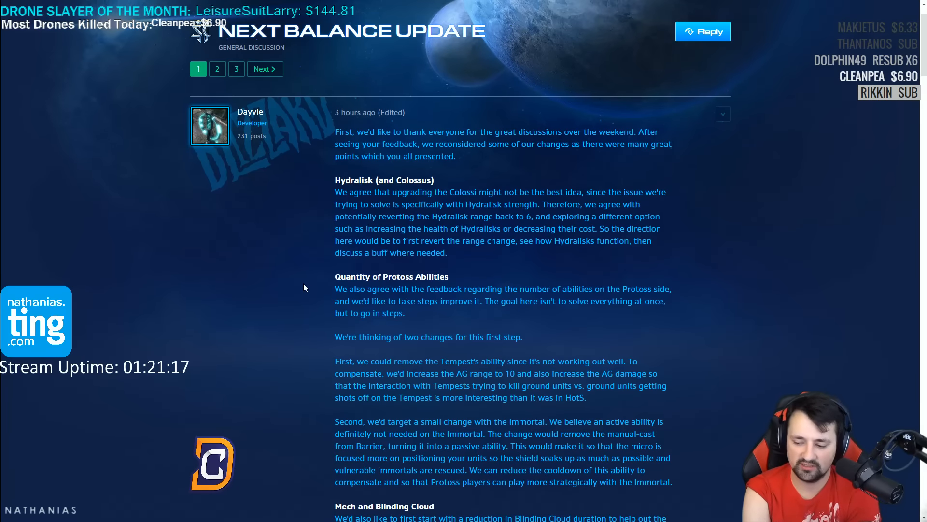